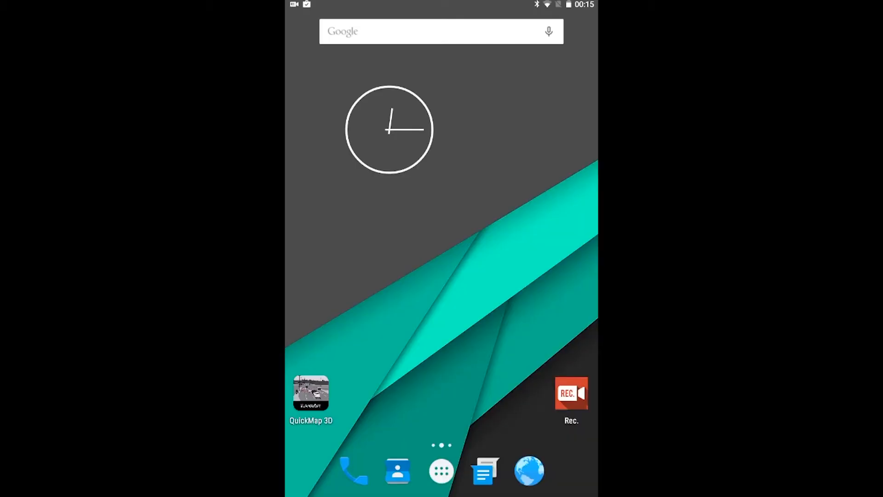
Step: Launch QuickMap 3D from the home screen and begin a New Survey
click(311, 397)
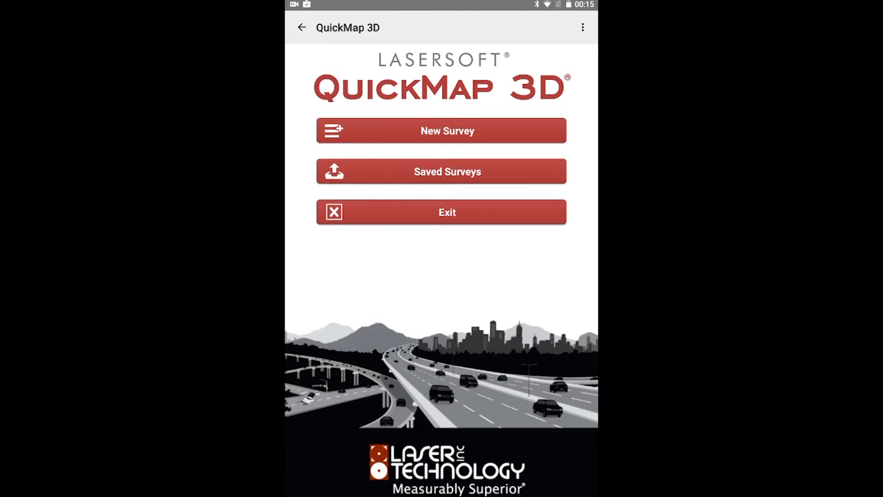
click(441, 130)
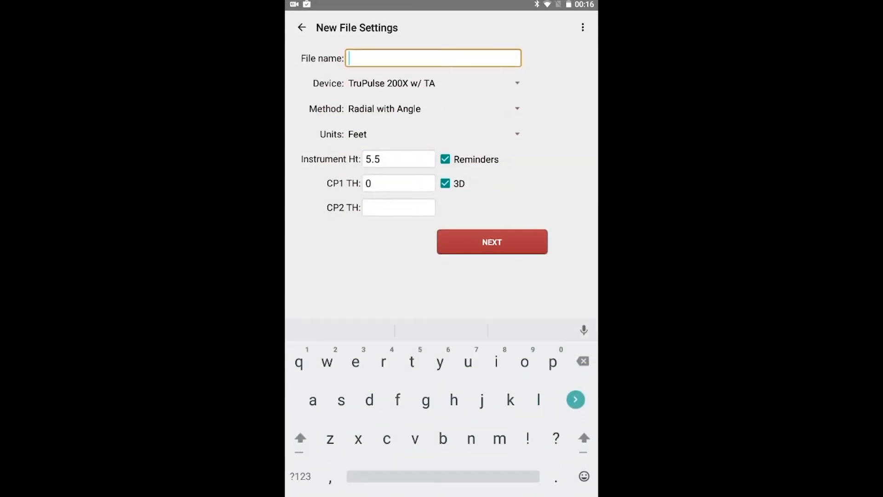
Step: Name the survey 'sxbsample', use device TruSpeed Sxb w/ TA, and keep origin at 0
text(sxbsample)
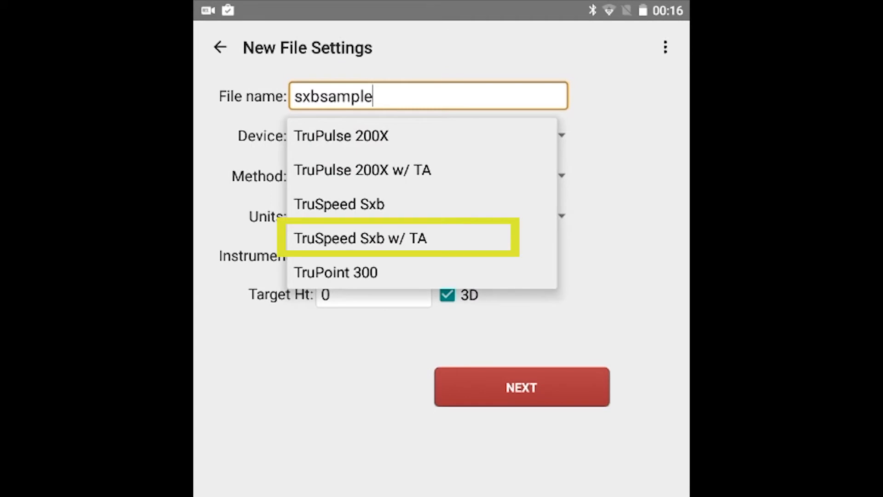
click(360, 238)
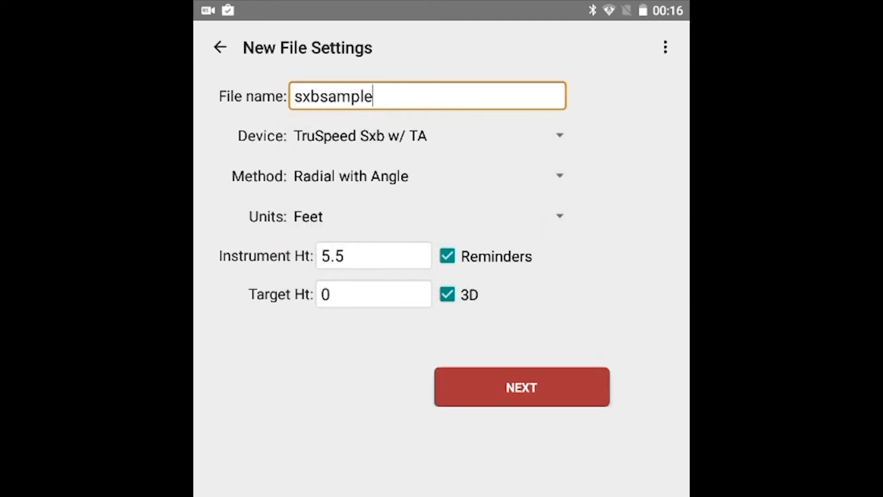
click(321, 176)
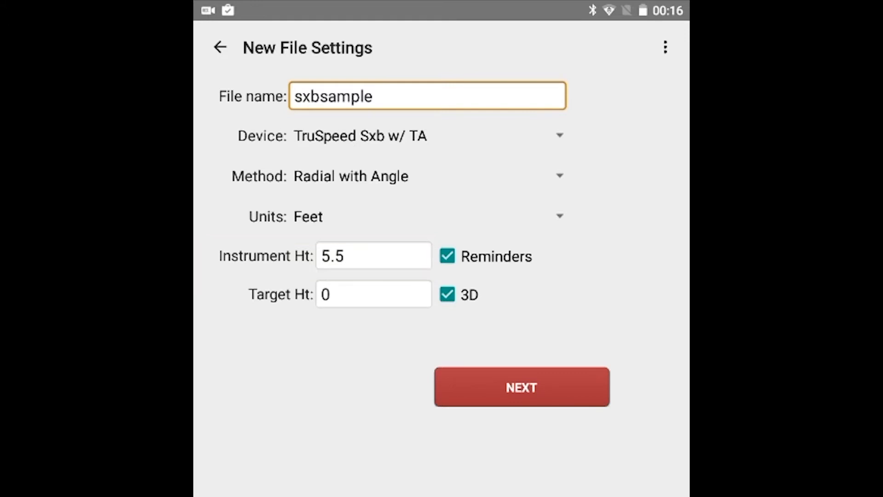
click(446, 294)
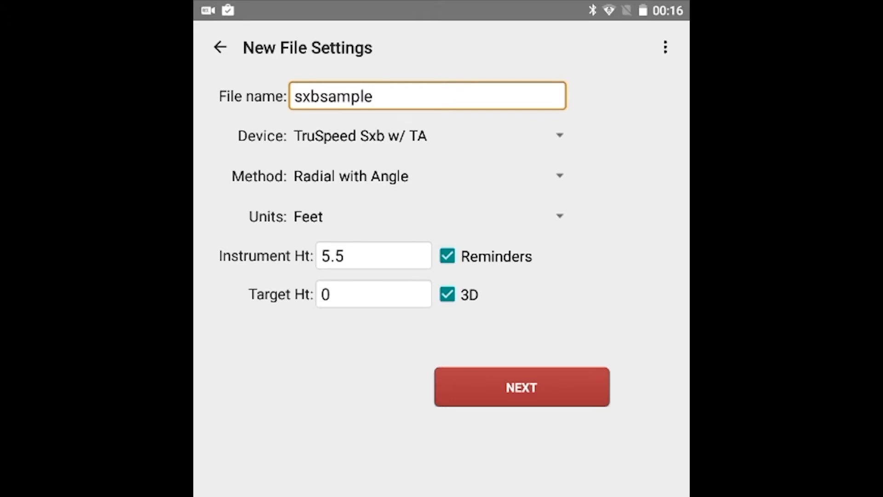
click(373, 294)
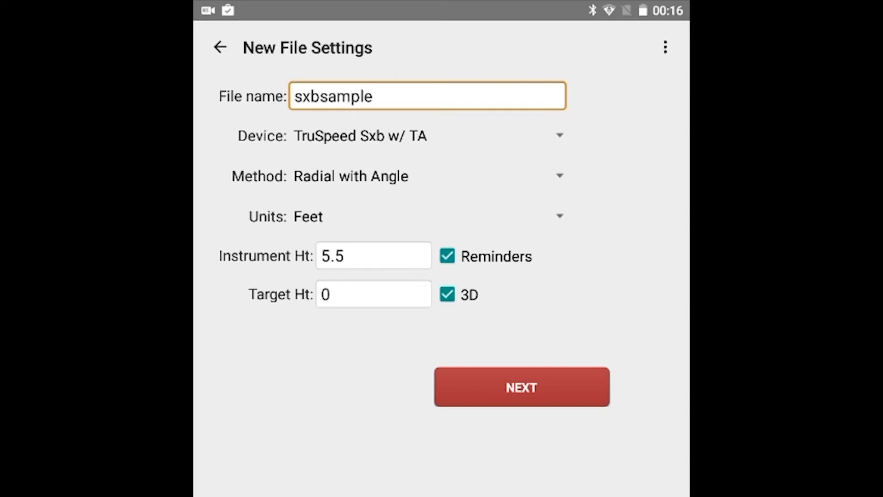
click(522, 386)
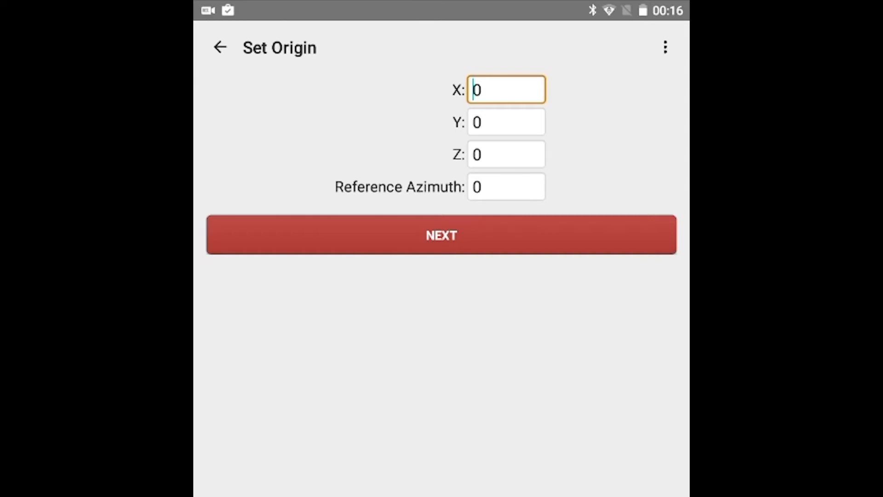
click(441, 236)
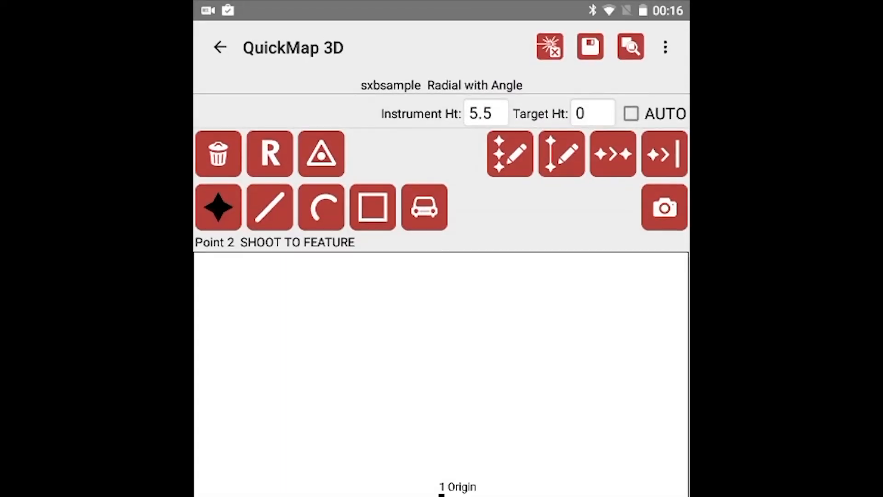
Step: Take a laser shot to bring up the point-entry form
click(550, 48)
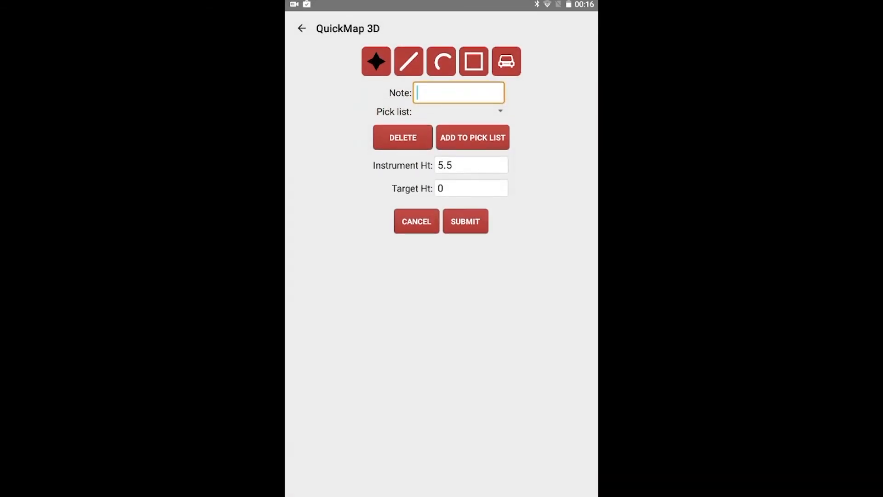
Step: Submit point 2 with the note 'ref' so it plots on the map
text(r)
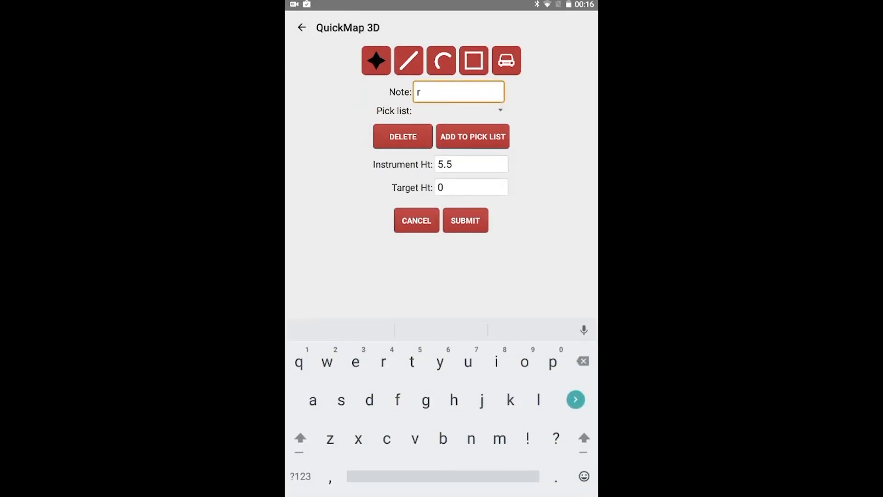
text(ef)
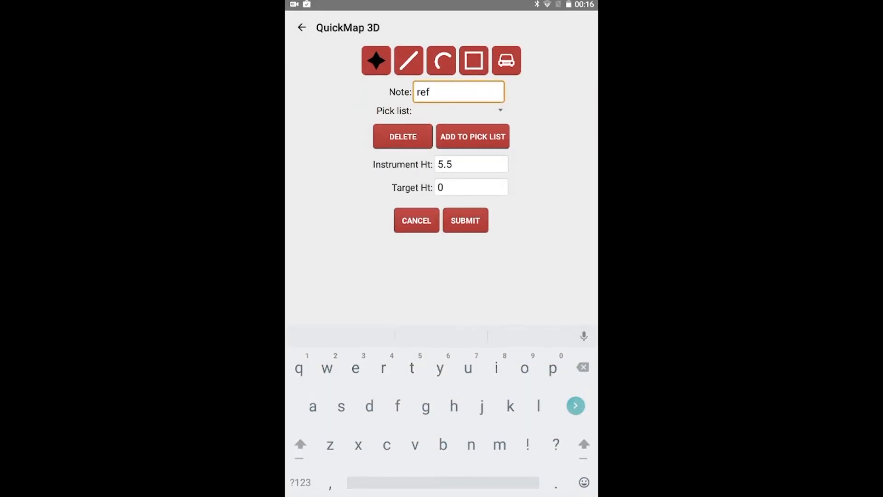
click(465, 220)
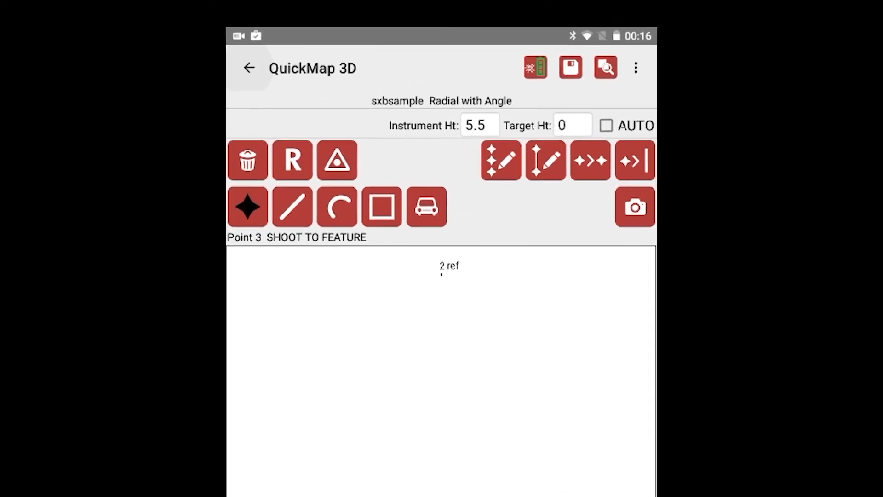
click(536, 68)
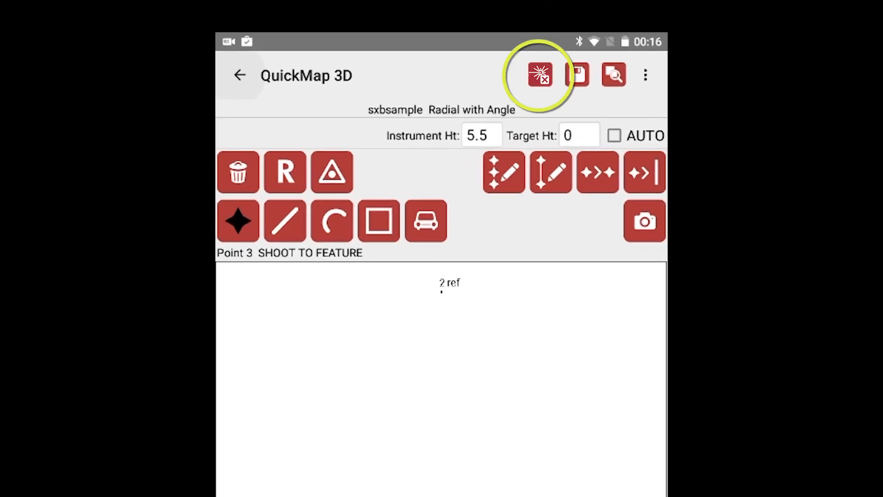